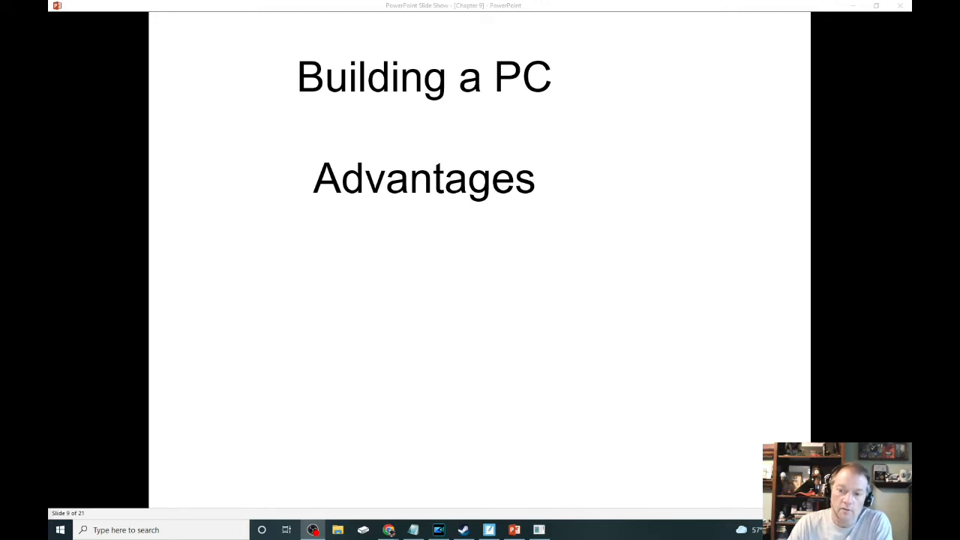
Advance through the Advantages slide with its three points to the Disadvantages slide
key("Right")
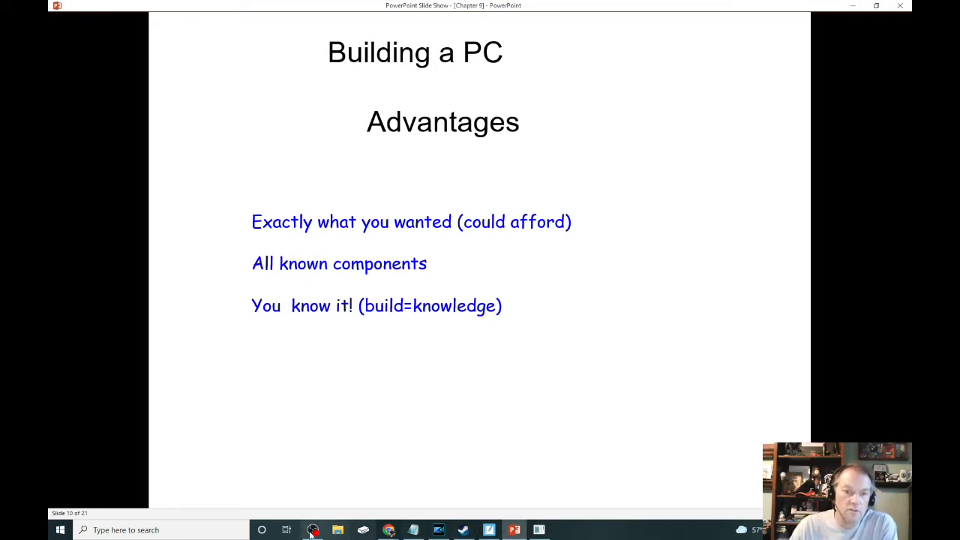
mouse_move(839, 344)
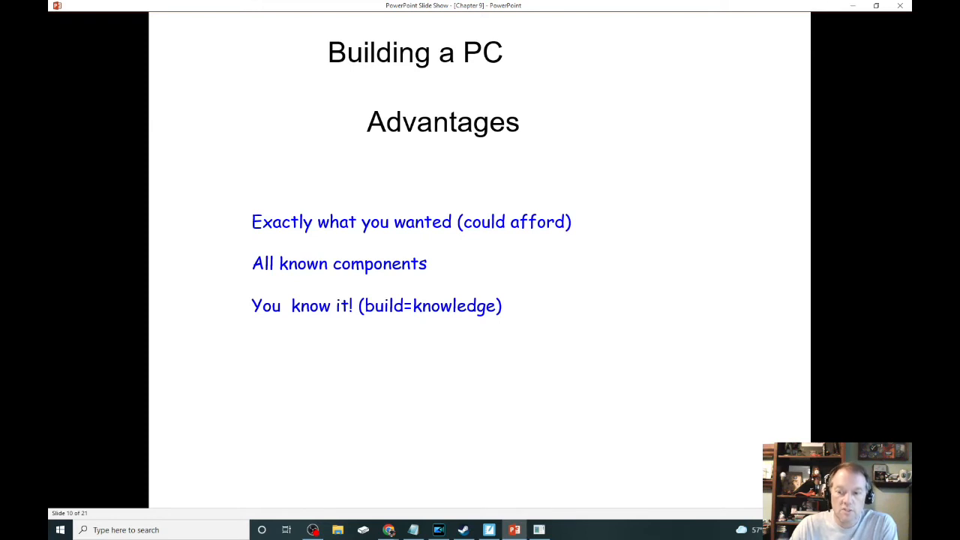
key("right")
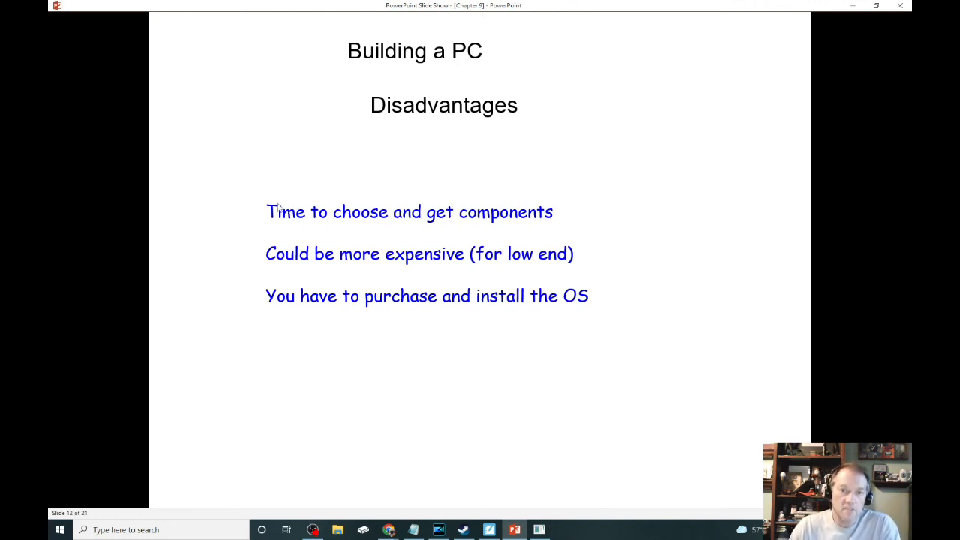
mouse_move(859, 438)
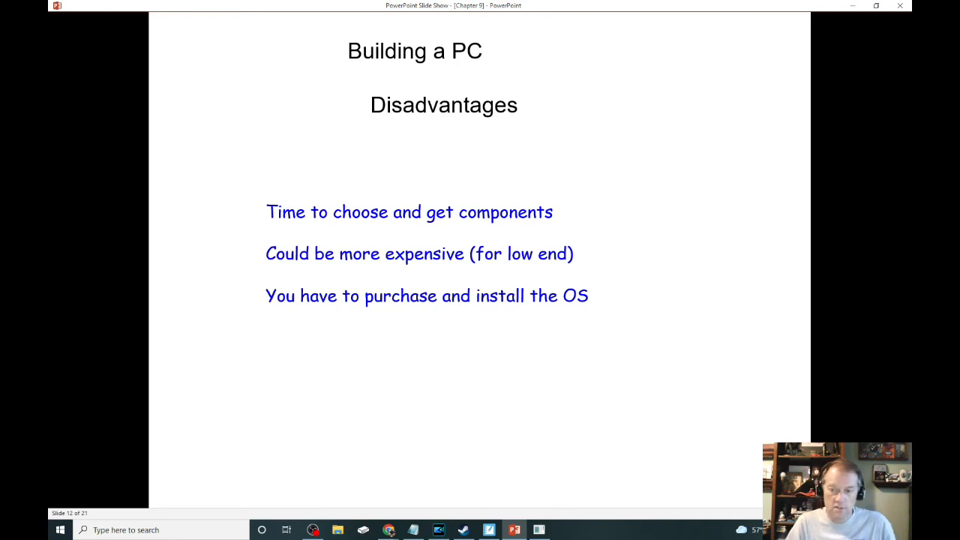
Advance past the Disadvantages slide to the next, still blank, slide
key("right")
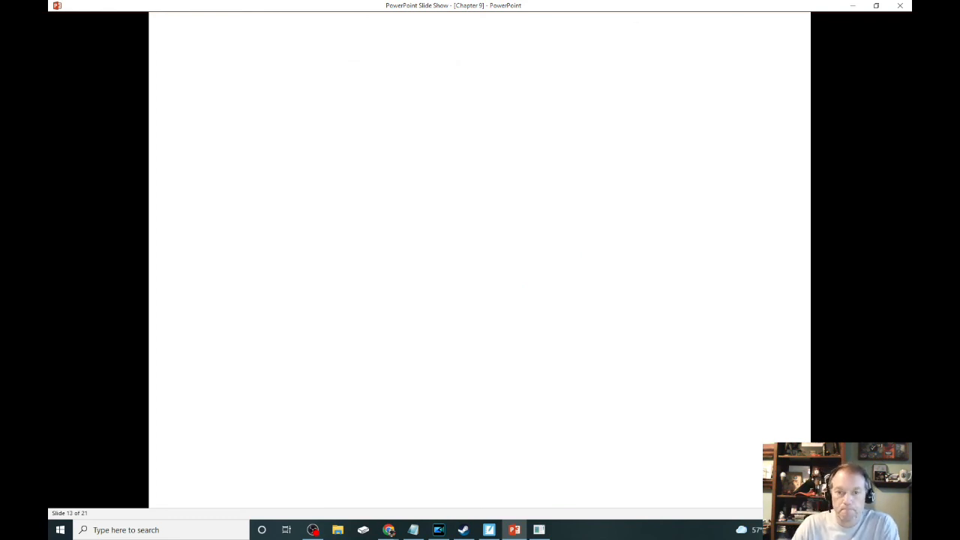